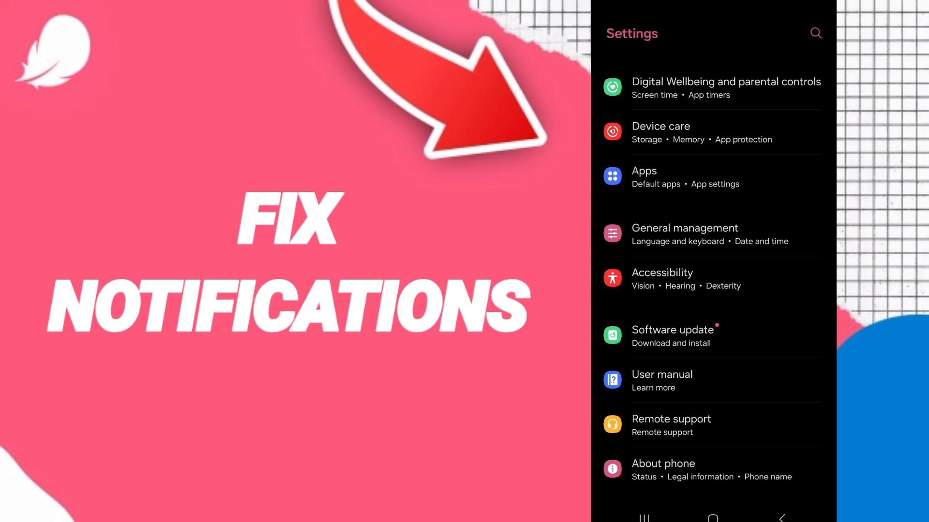
- Filter the installed apps list by searching 'flo' to show the Flo app
left_click(644, 171)
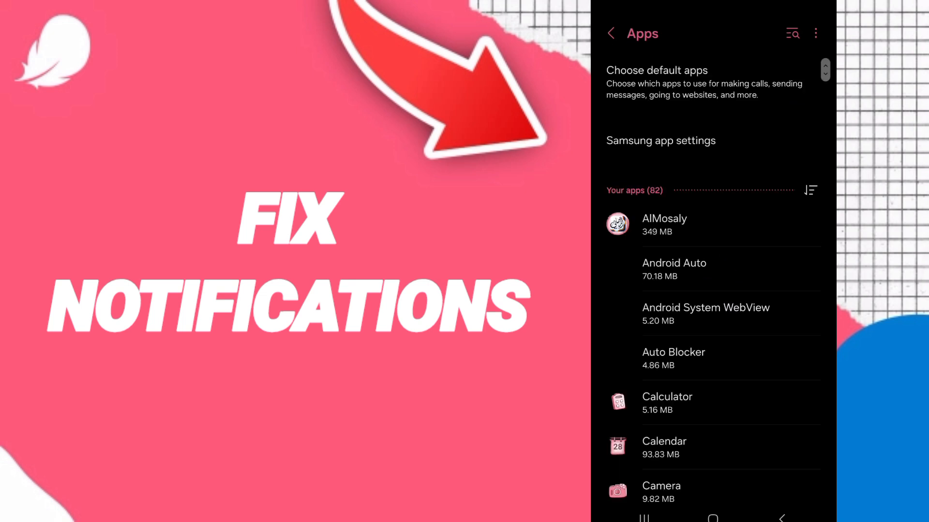
type("f")
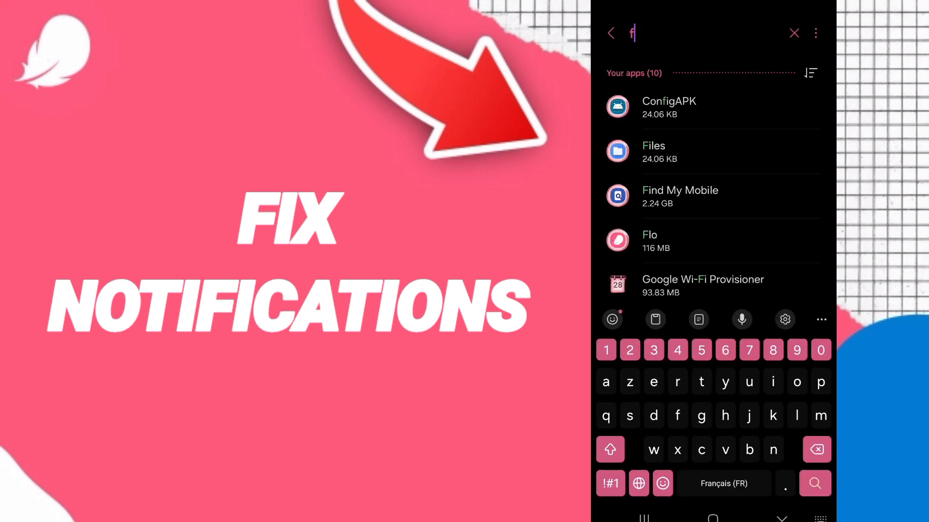
type("lo")
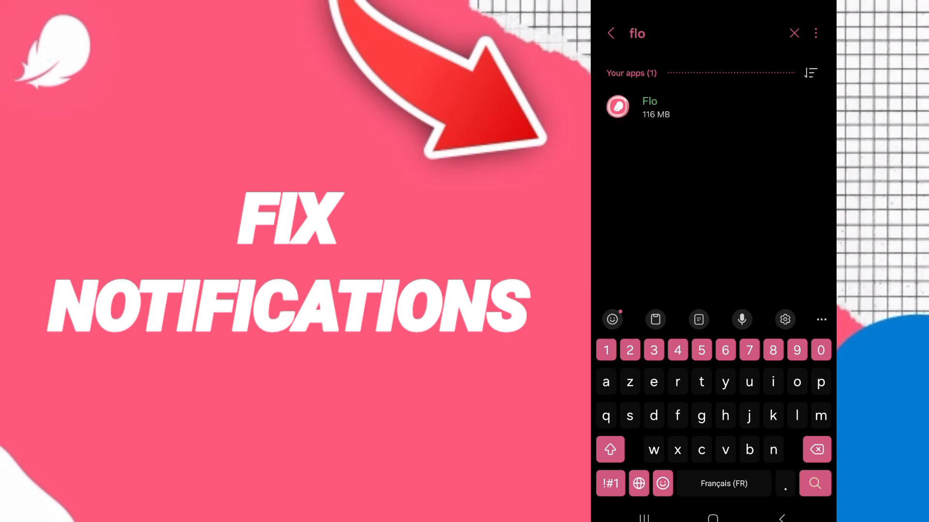
- Force stop Flo from its App info page and return to the app drawer
left_click(649, 107)
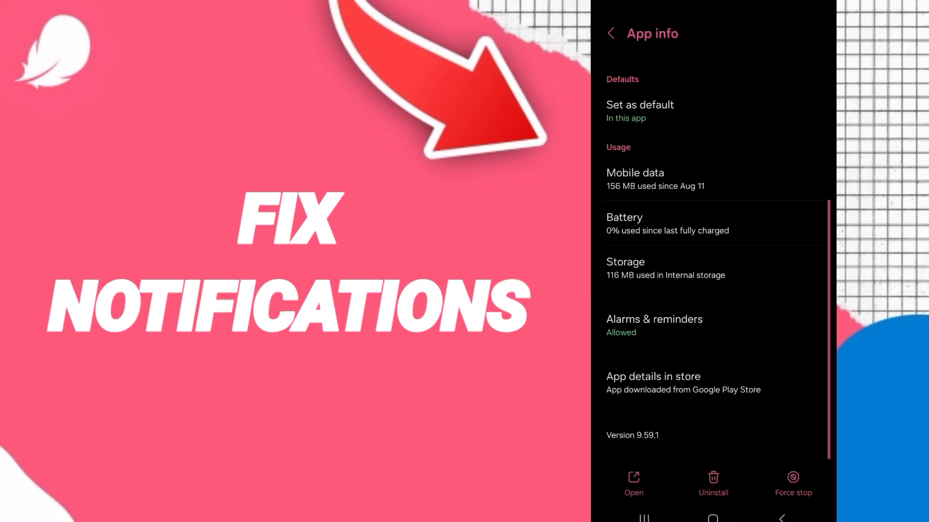
left_click(793, 484)
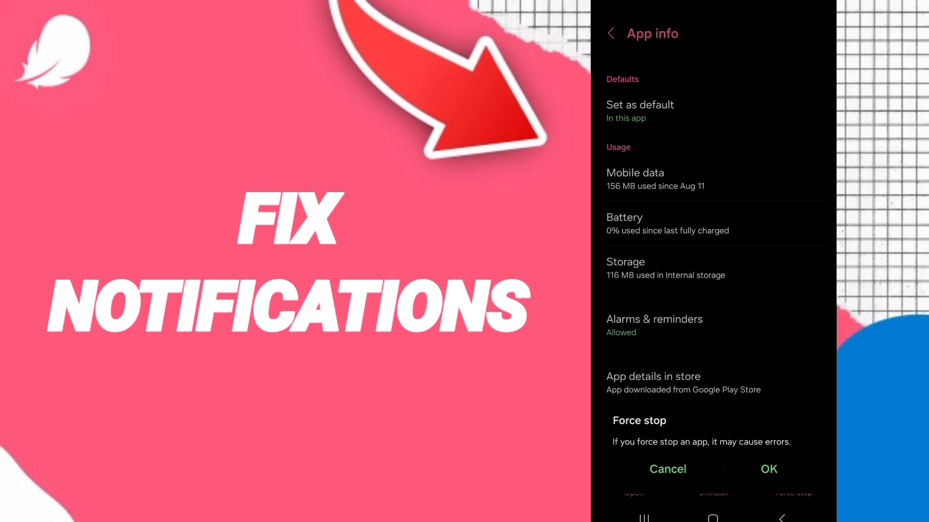
left_click(667, 469)
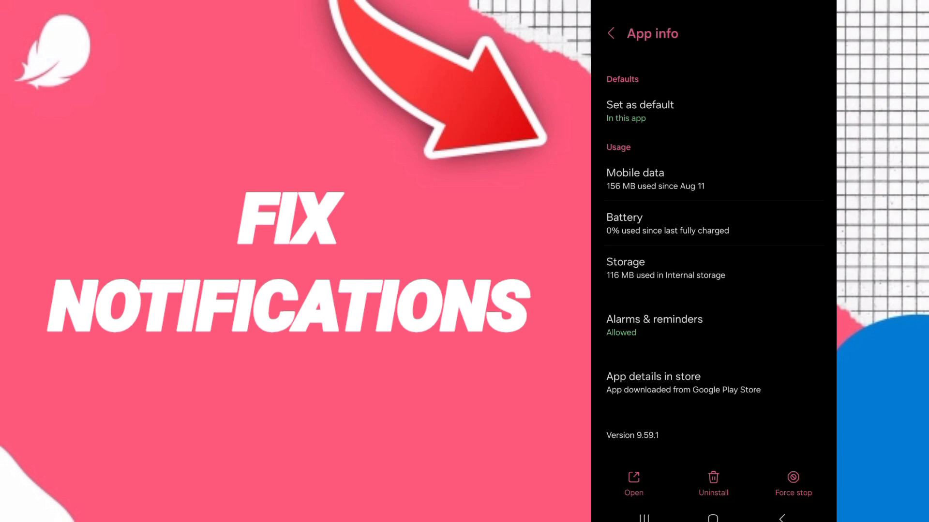
left_click(665, 268)
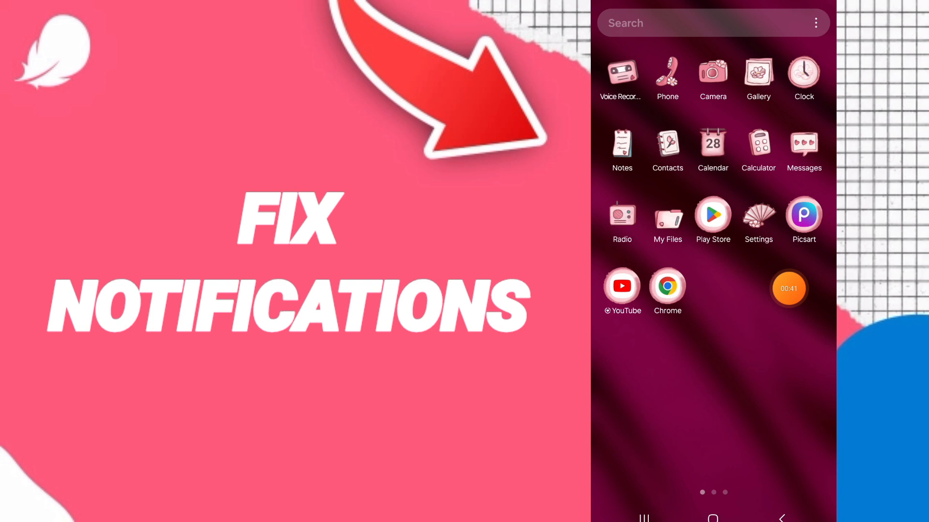
- Search Play Store for 'flo' using the recent search to check for updates
left_click(712, 216)
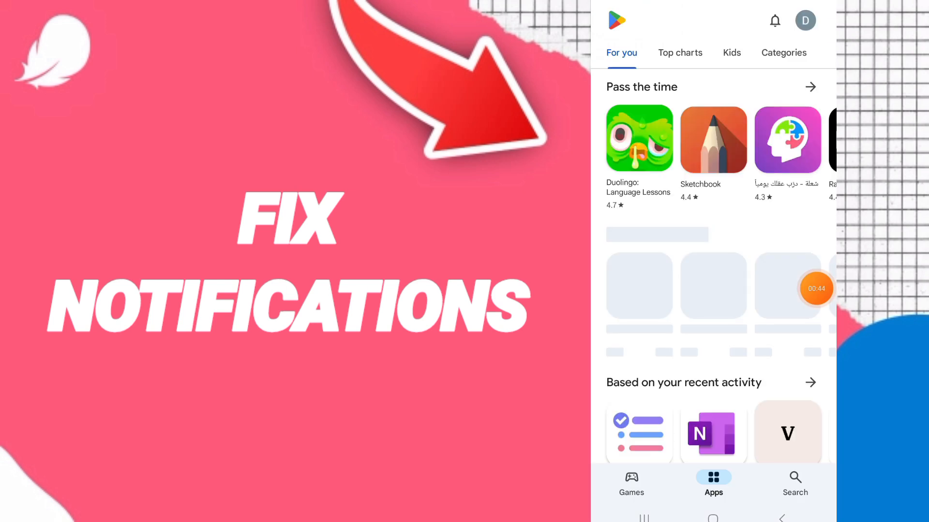
left_click(795, 482)
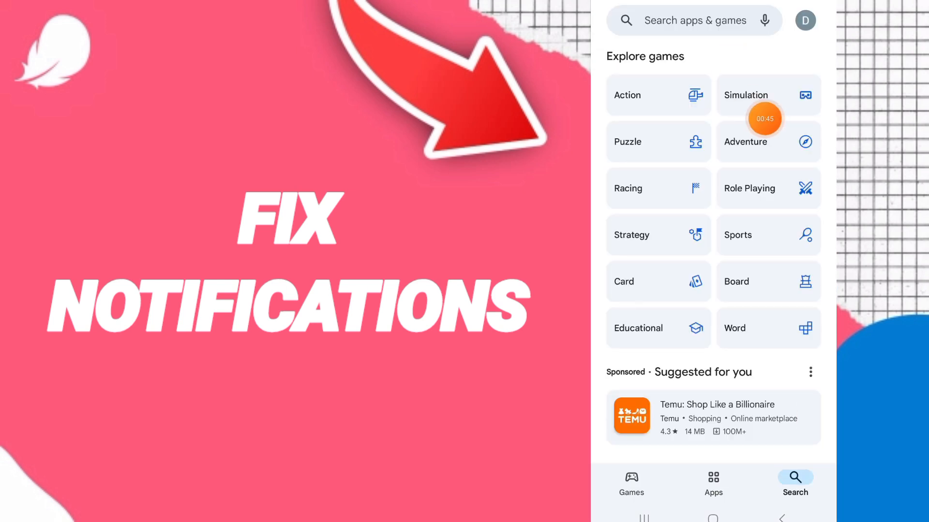
left_click(693, 20)
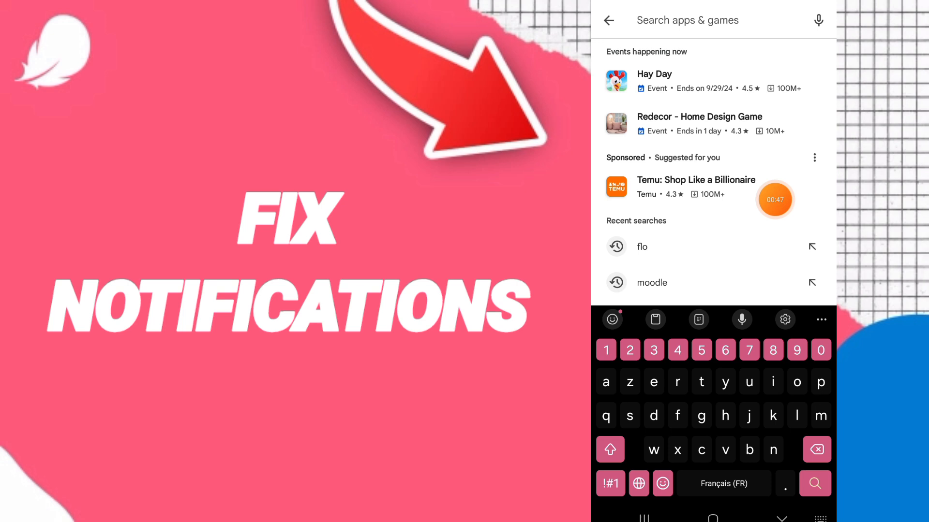
left_click(608, 19)
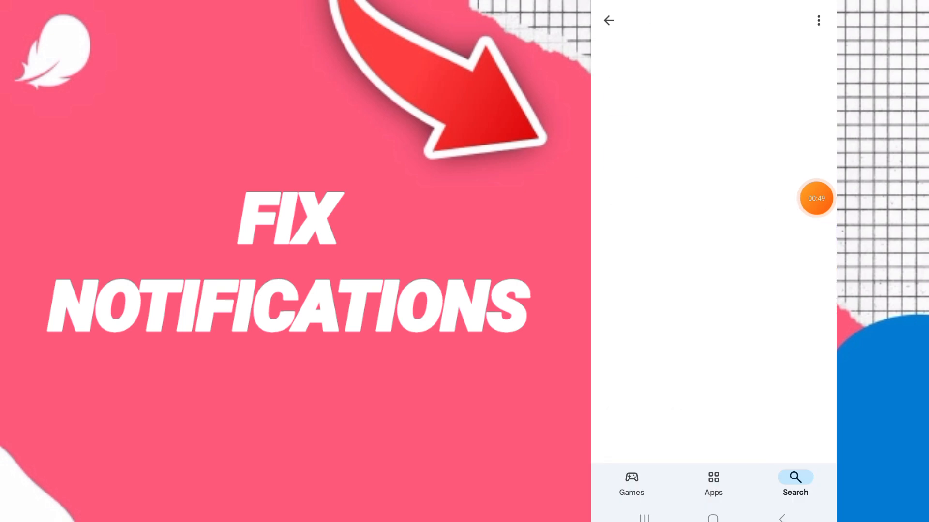